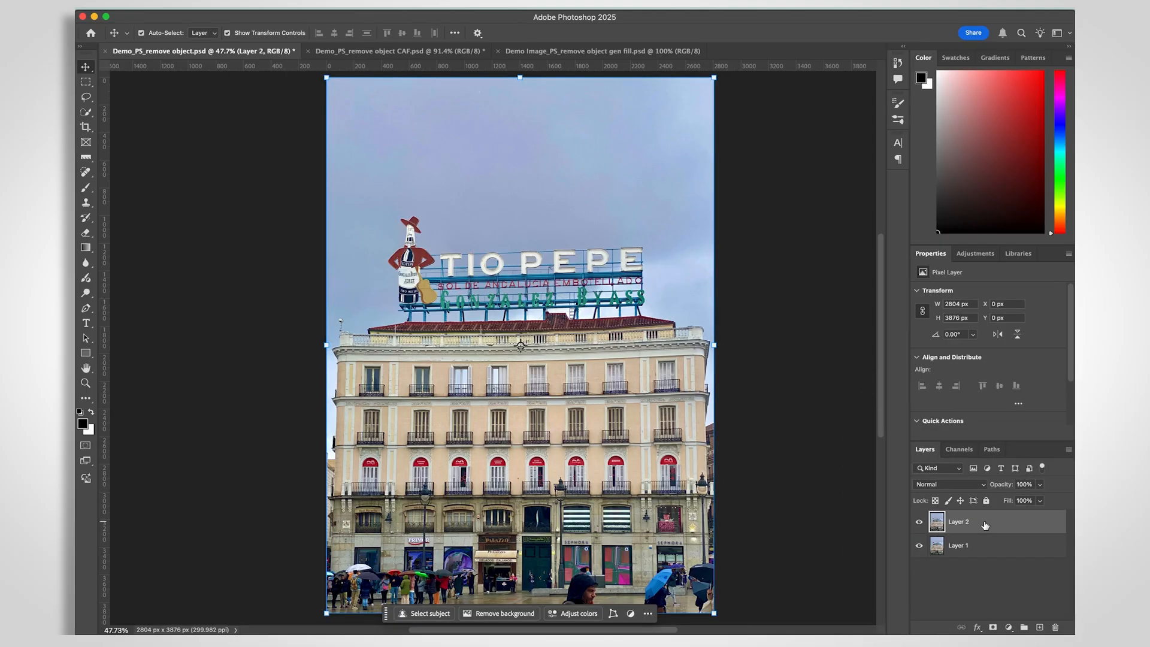
# Step: Select the Spot Healing Brush and expand its flyout to show the Remove Tool
pyautogui.click(85, 172)
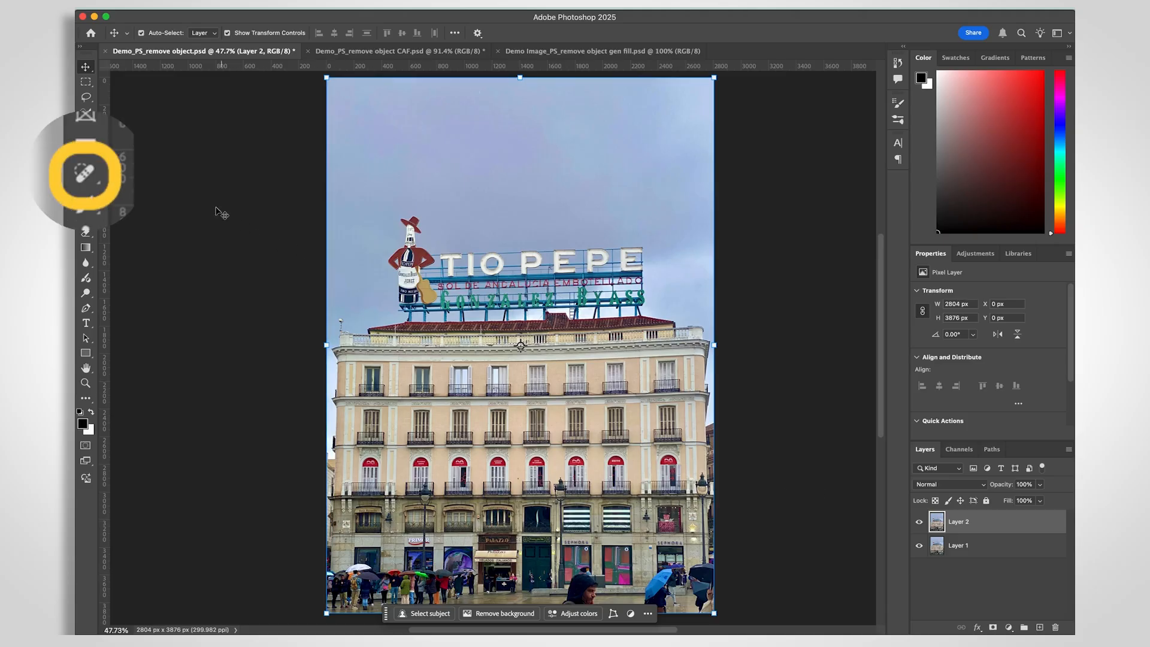
pyautogui.click(86, 174)
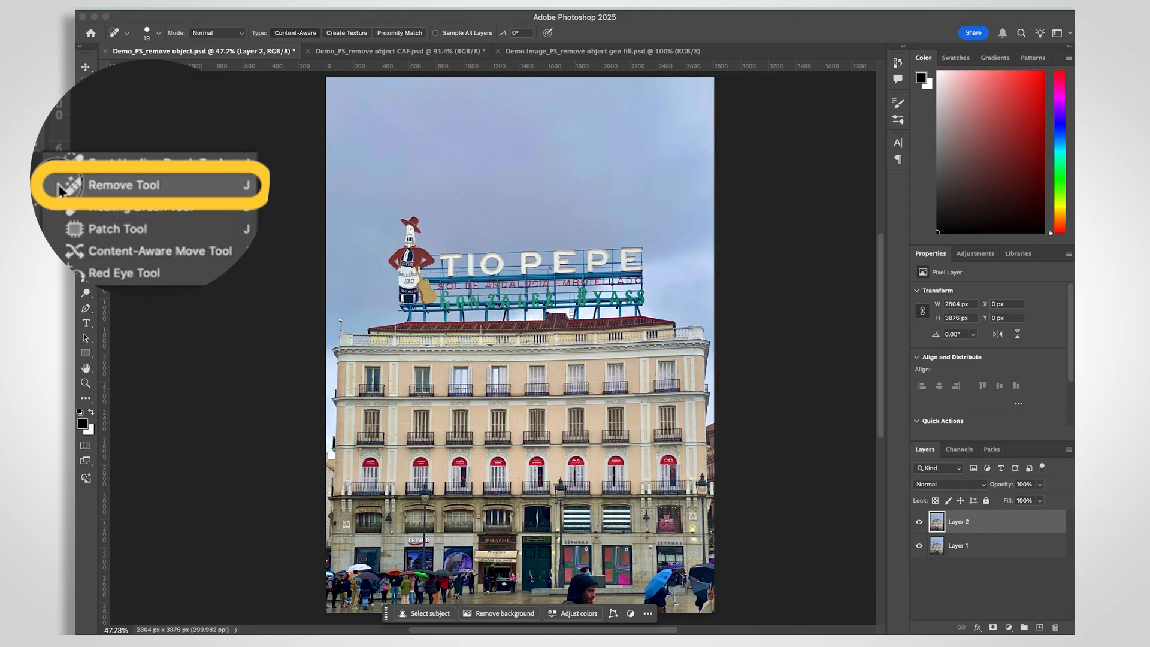
# Step: Choose the Remove Tool from the healing tools group
pyautogui.click(123, 184)
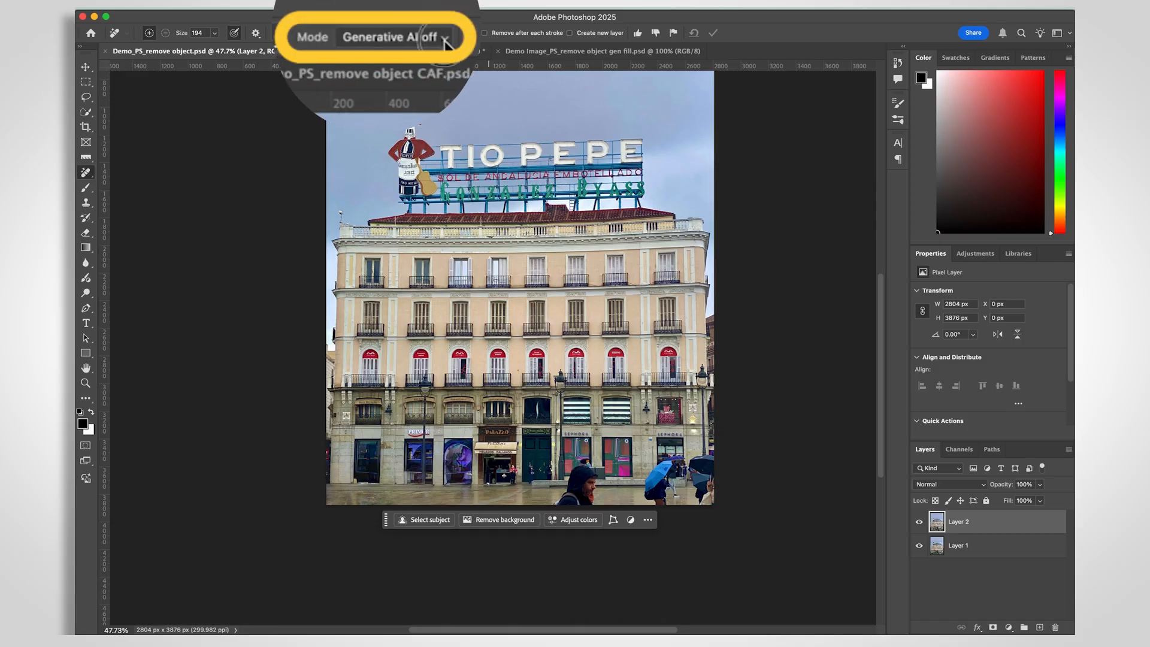
# Step: Set the Remove Tool mode to Generative AI off and apply the people removal
pyautogui.click(389, 36)
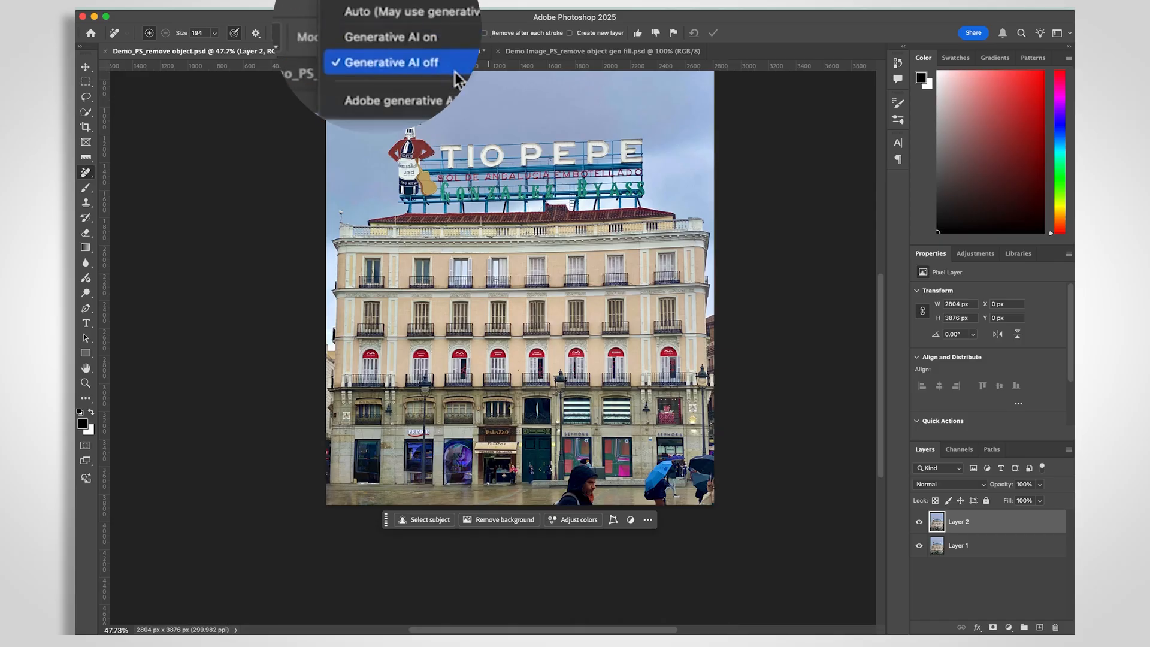
pyautogui.click(391, 61)
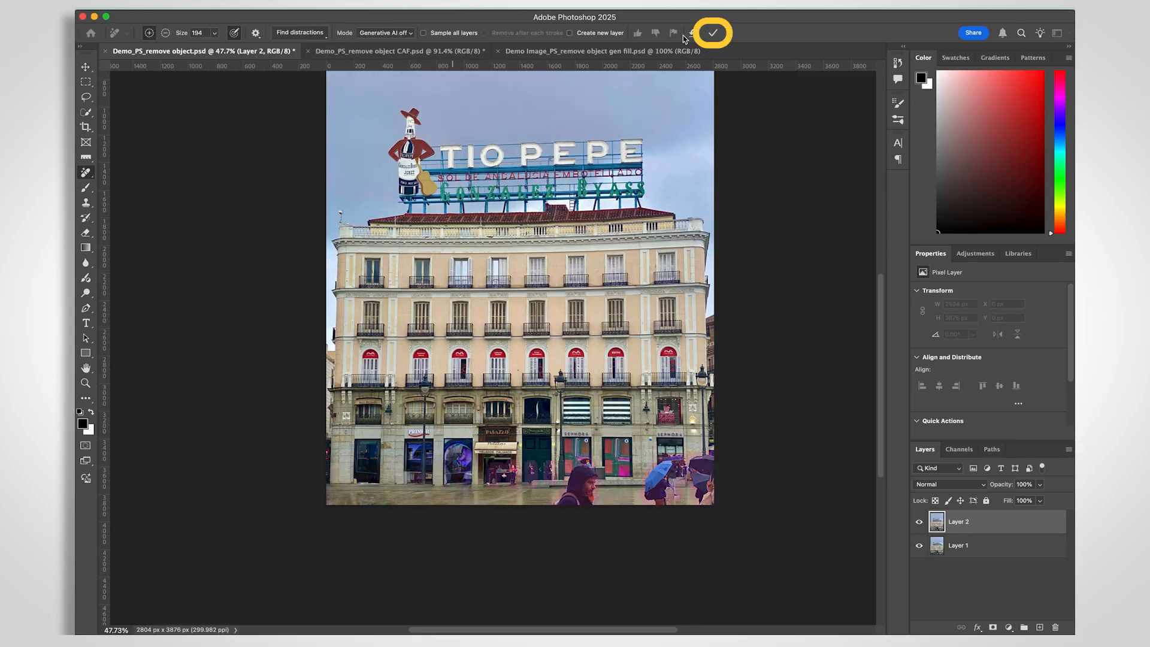
pyautogui.click(398, 50)
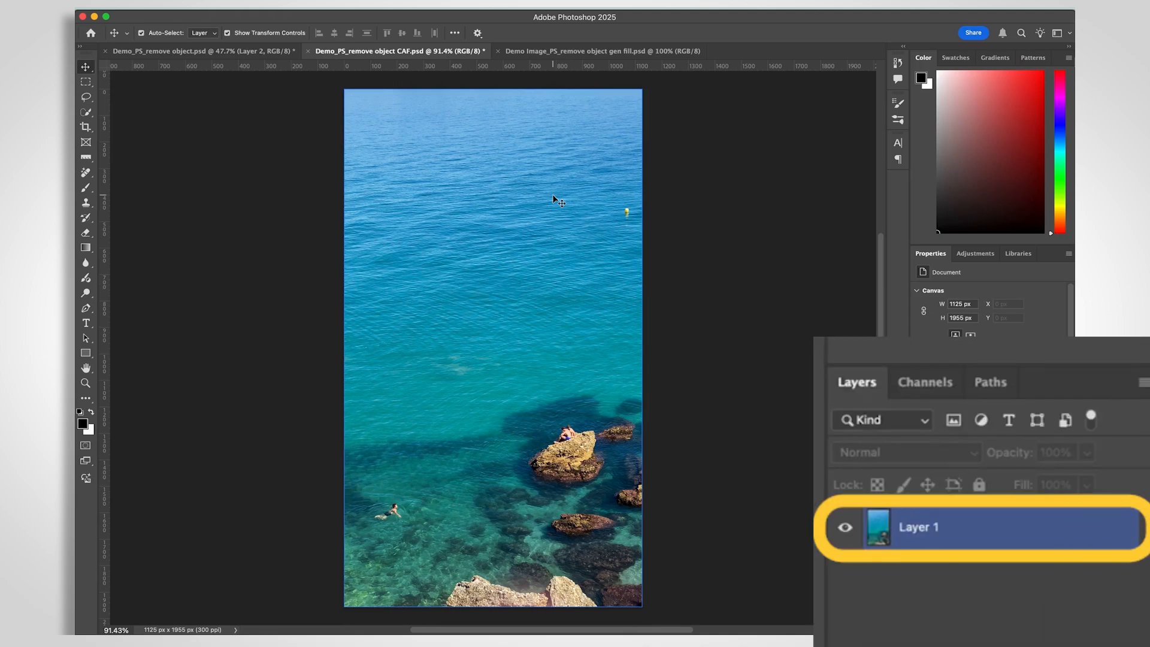
# Step: Lasso the yellow buoy on Layer 1 and bring up its selection options
pyautogui.click(953, 526)
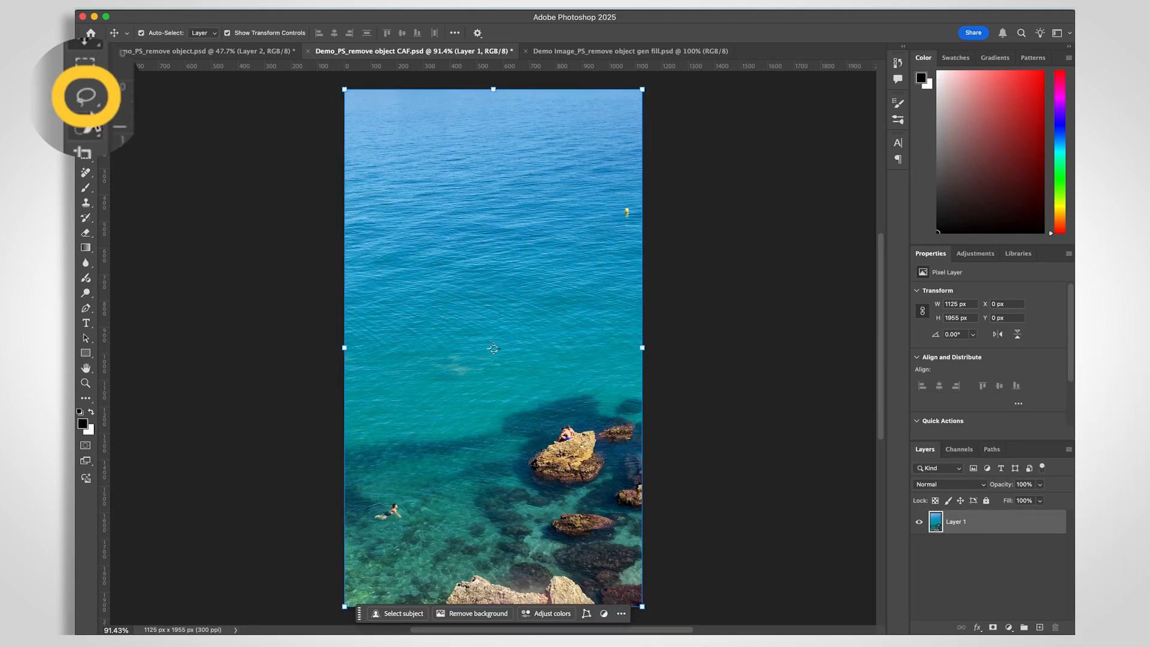
pyautogui.click(85, 95)
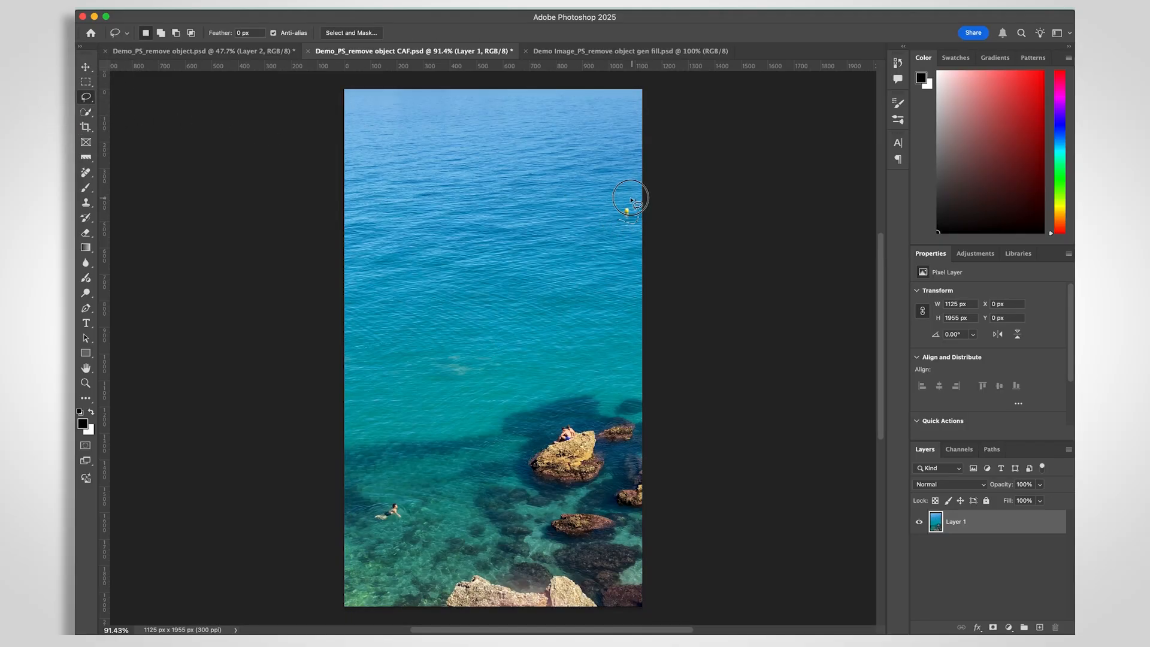
pyautogui.click(627, 209)
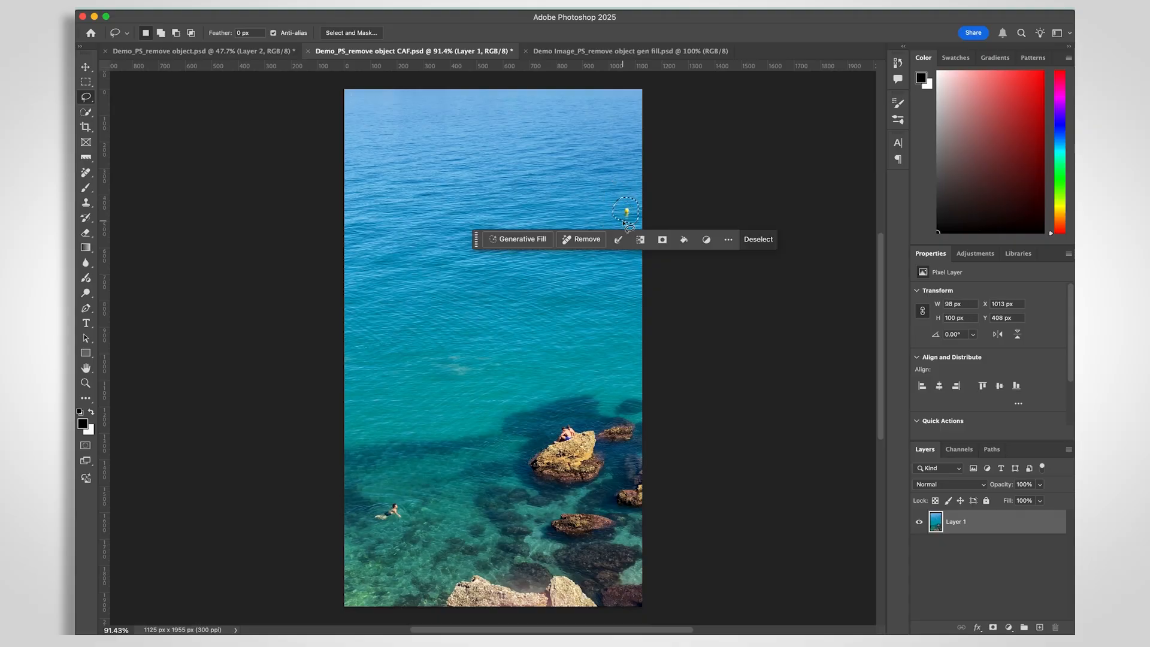
pyautogui.rightClick(623, 220)
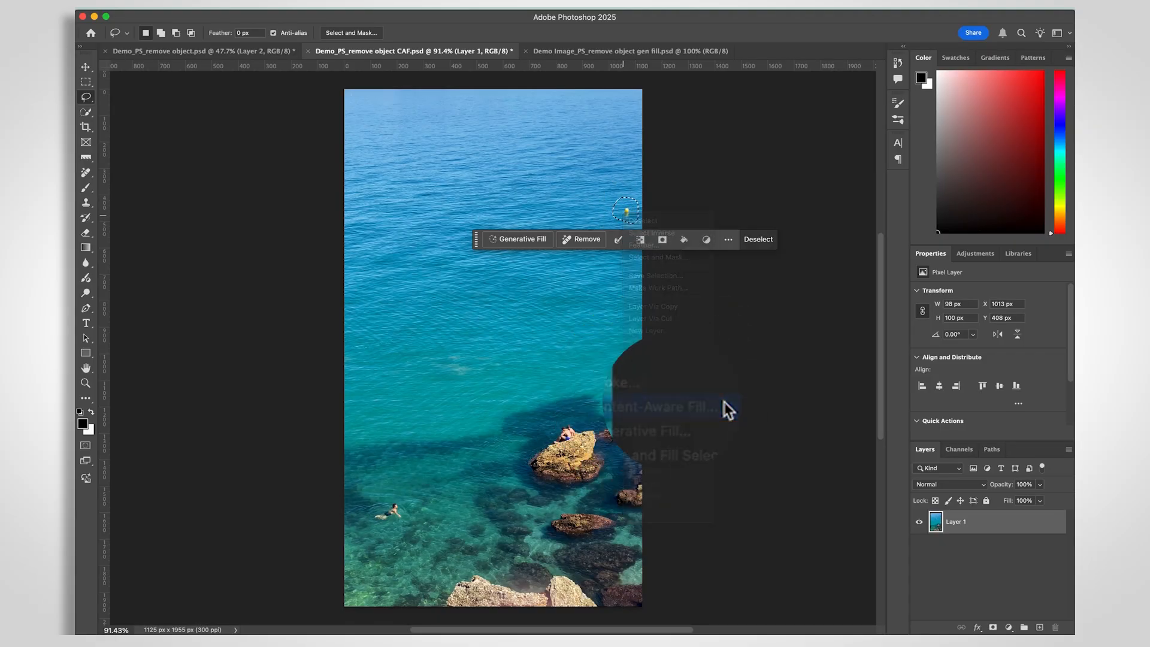
# Step: Content-Aware Fill the buoy with output to the current layer, then open the terrace photo
pyautogui.click(659, 407)
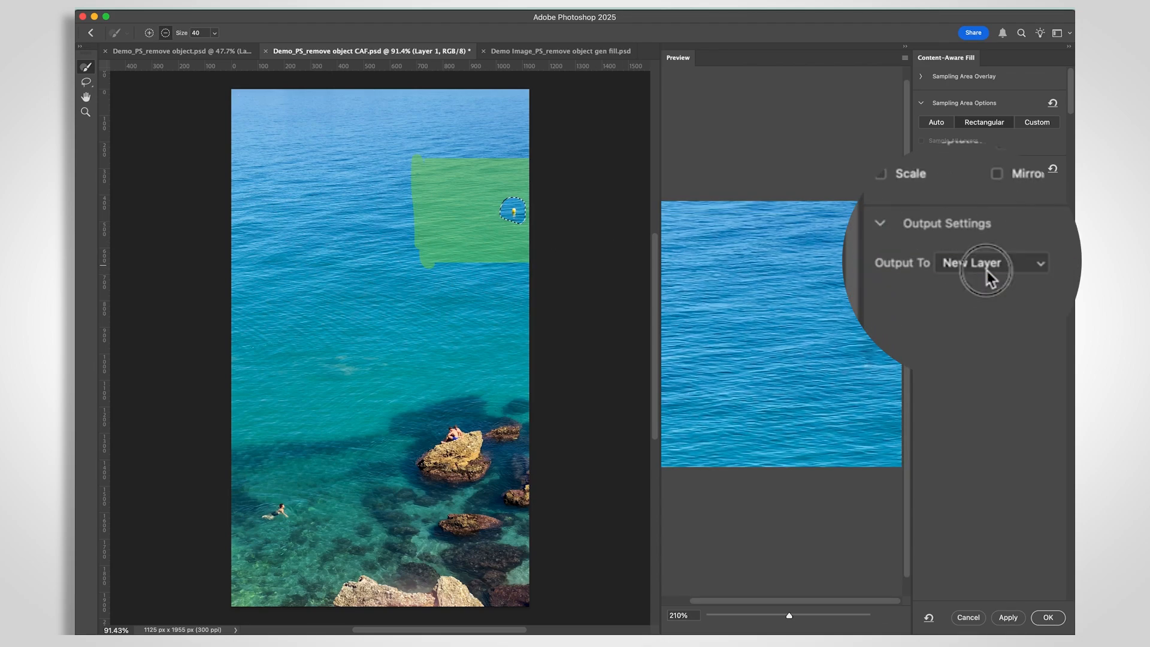
pyautogui.click(990, 263)
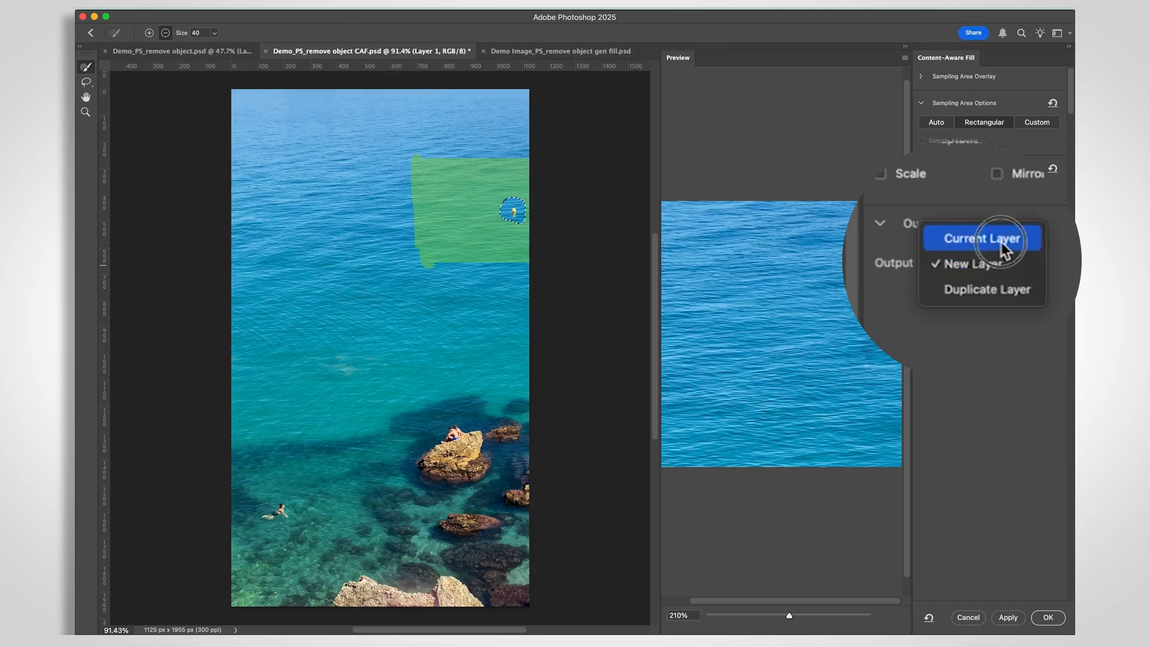
pyautogui.click(981, 237)
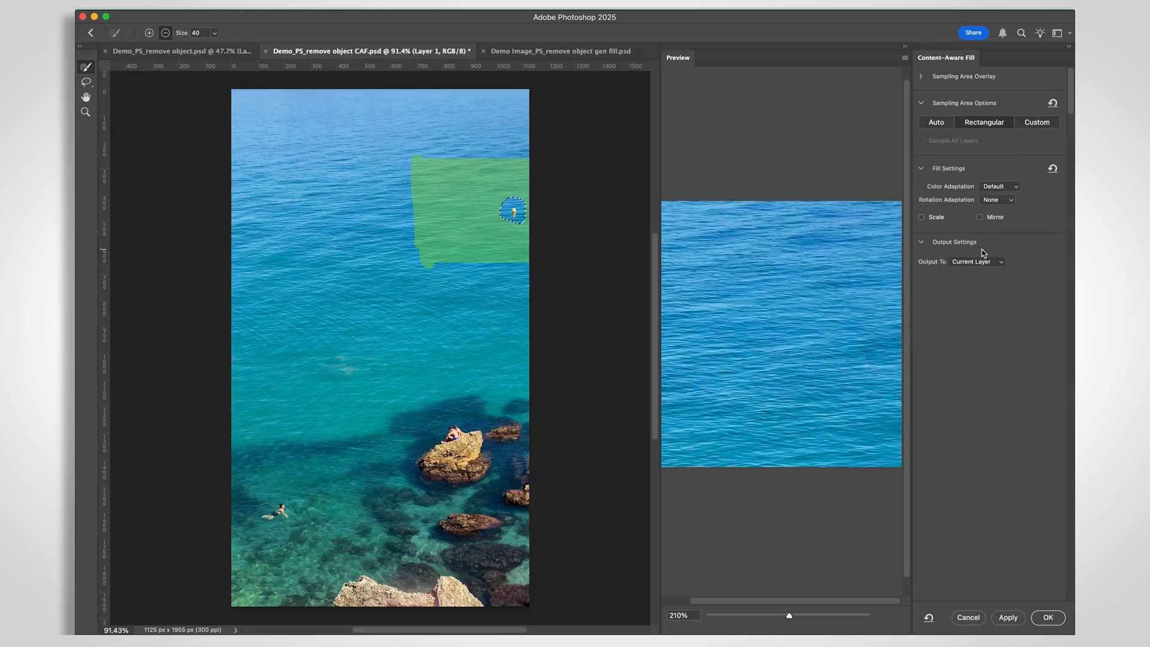
pyautogui.click(1048, 617)
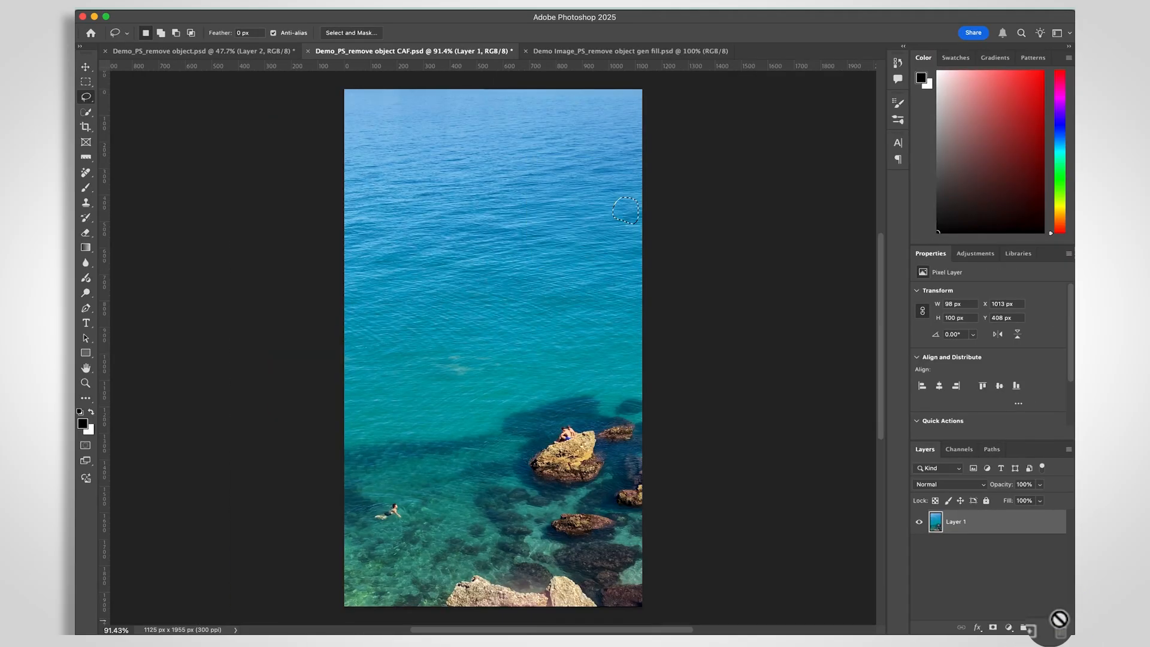
pyautogui.click(624, 50)
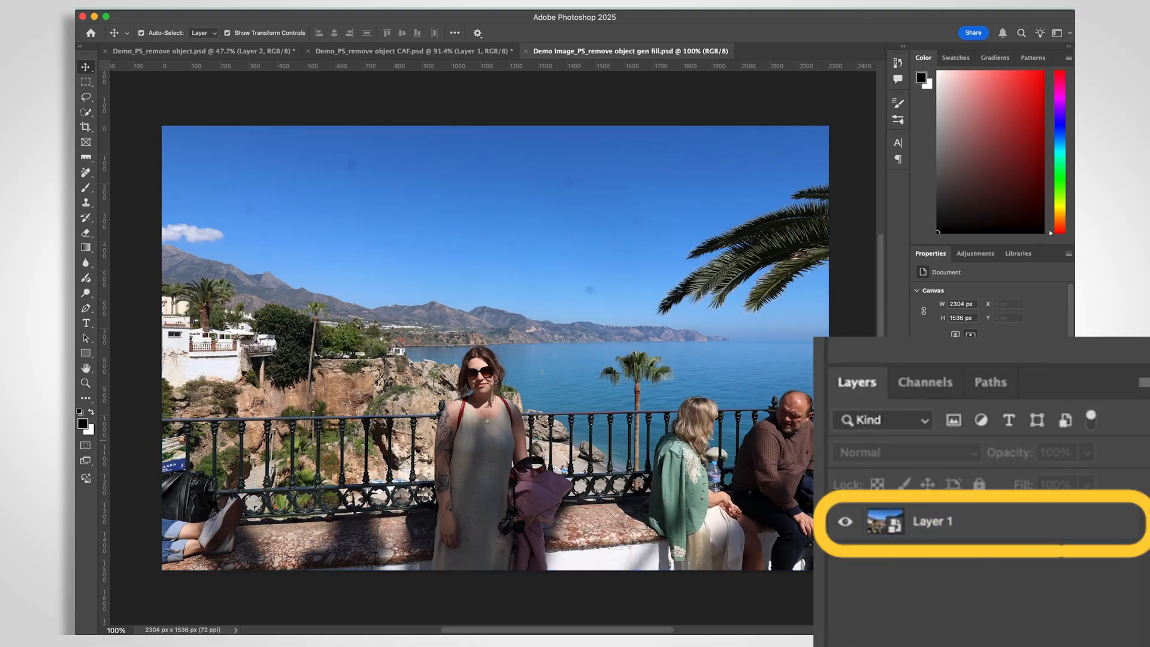
# Step: Generative Fill the selected person with prompt 'remove person' and keep variation 2
pyautogui.click(931, 521)
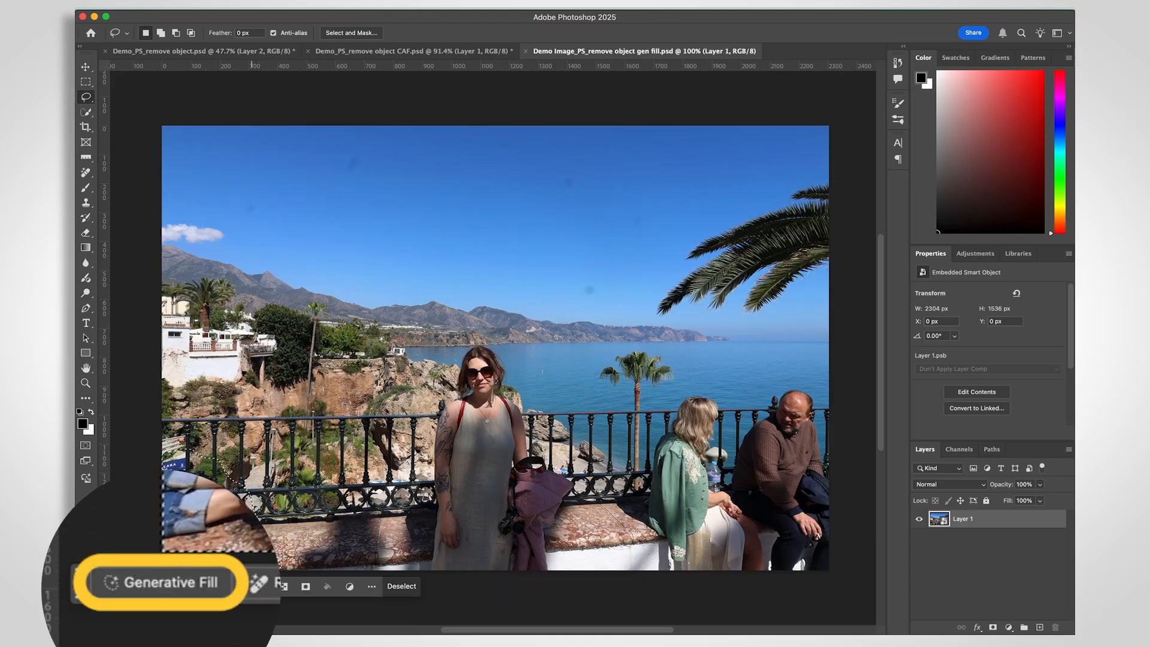
pyautogui.click(163, 582)
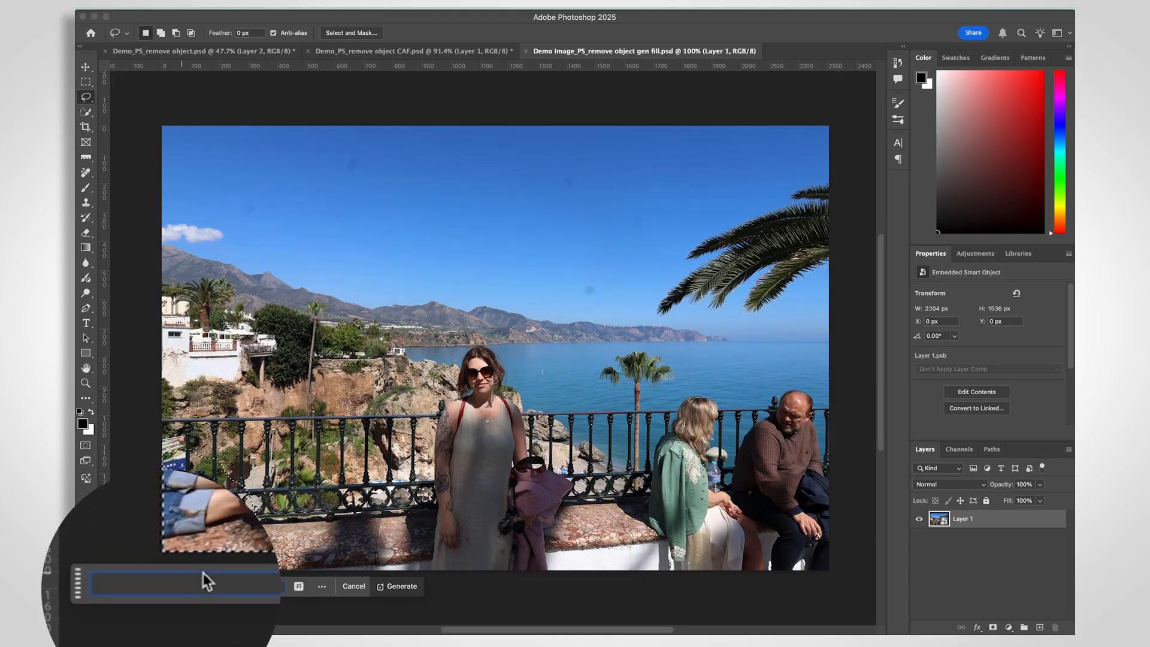
pyautogui.write('remove person')
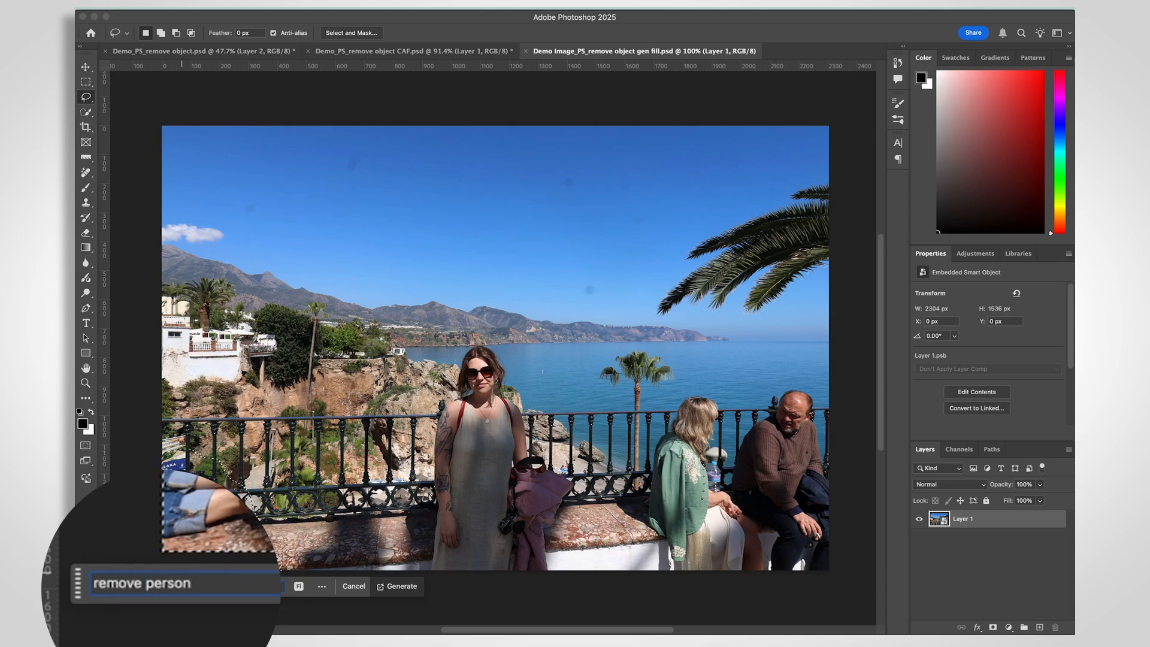
pyautogui.click(401, 586)
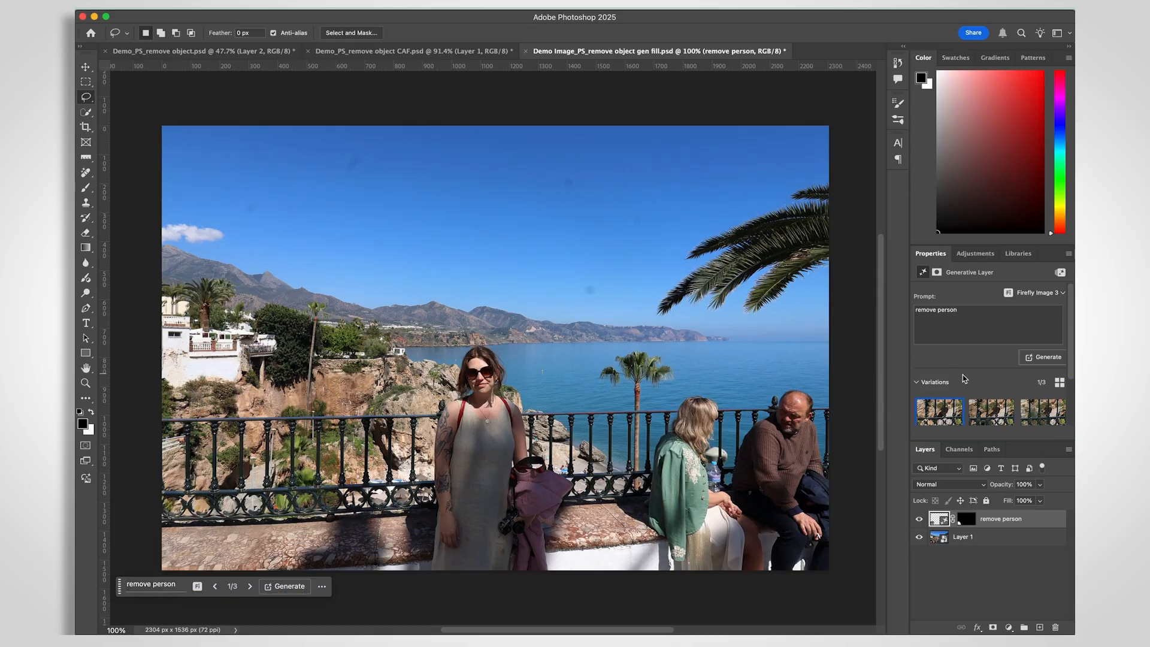
pyautogui.click(984, 337)
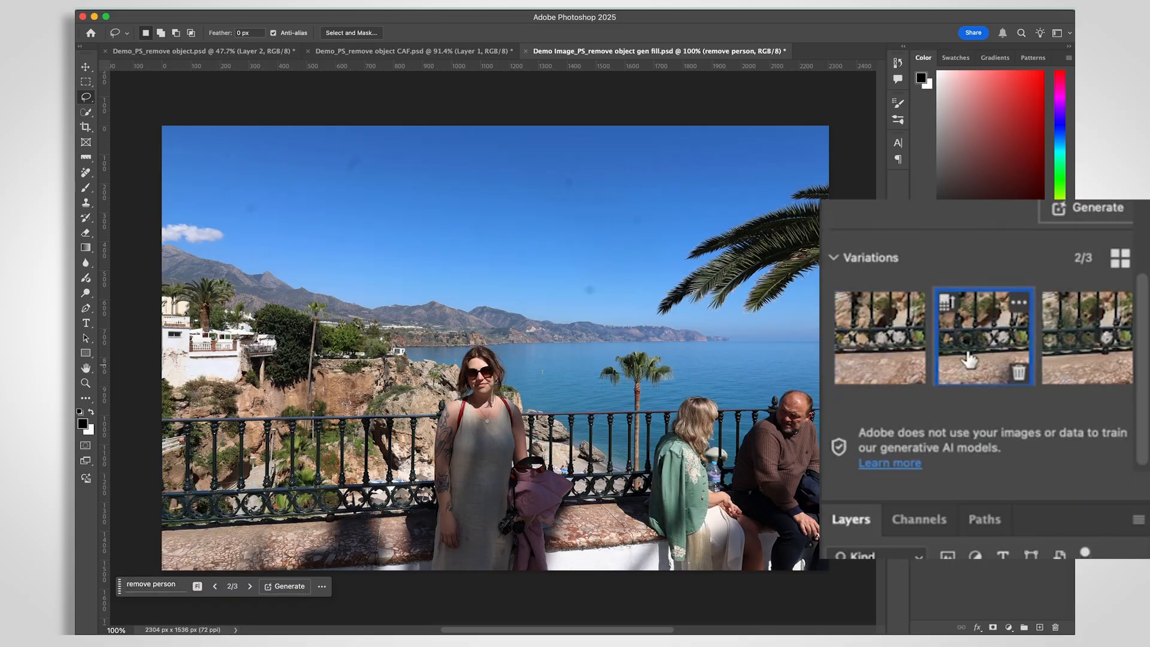